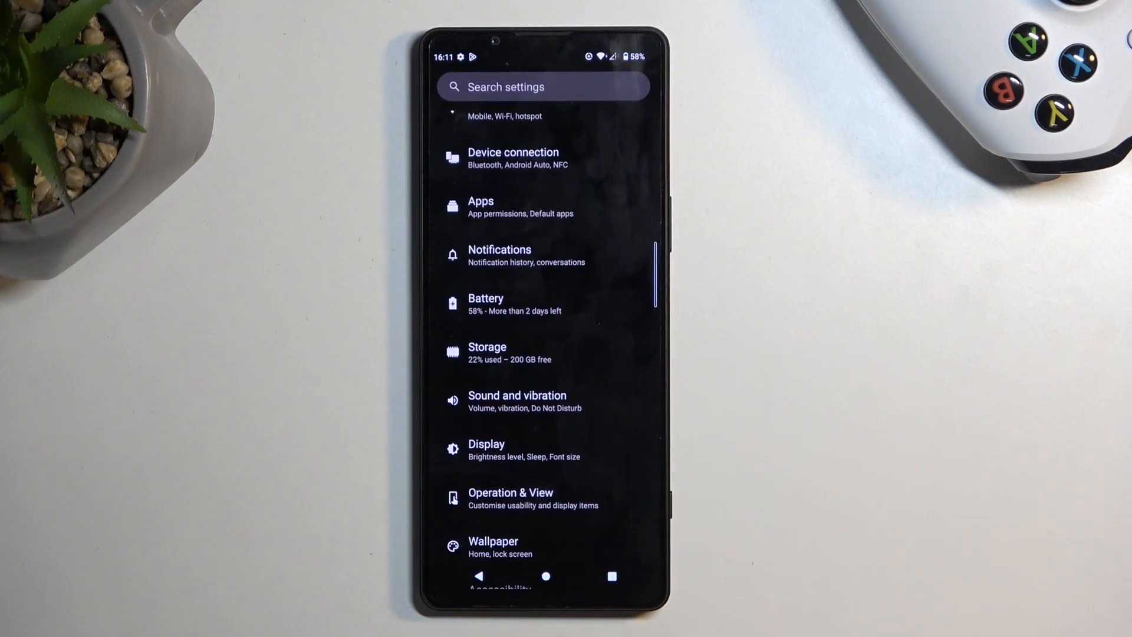
Choose the 'android' SD card (102 MB of 64 GB) from the Storage volume list
{"action": "left_click", "coordinate": [487, 351]}
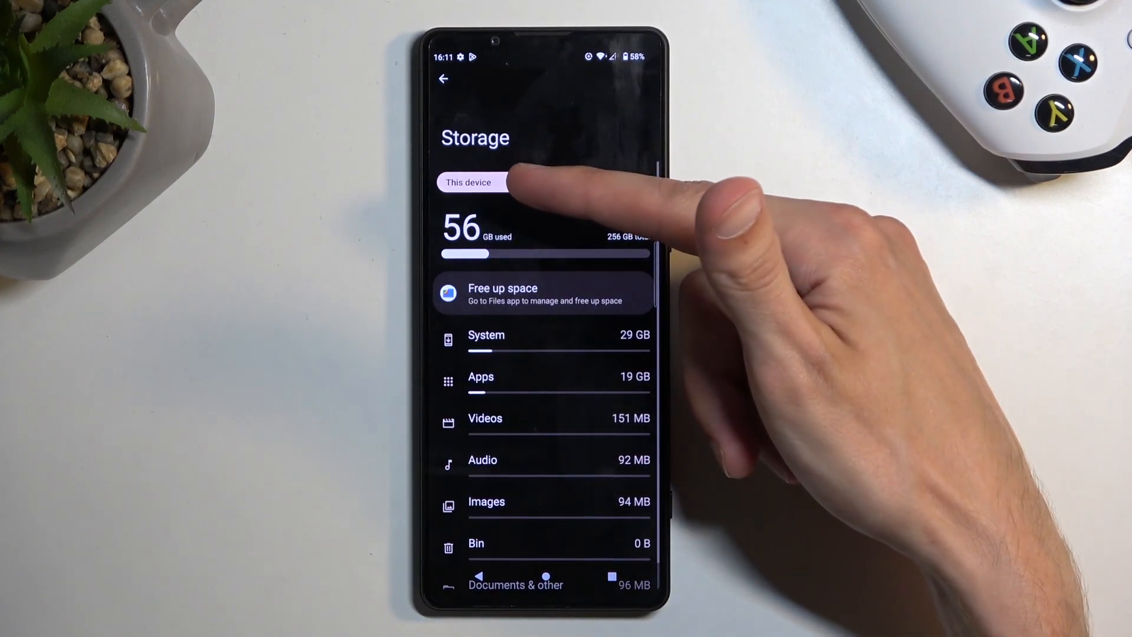
{"action": "left_click", "coordinate": [473, 182]}
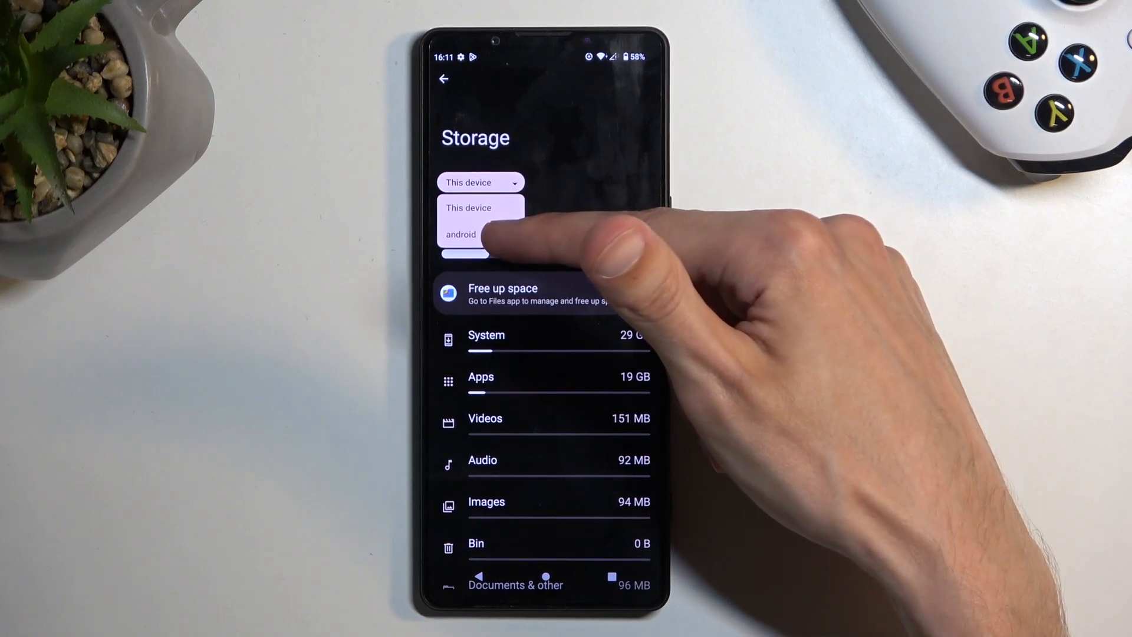
{"action": "left_click", "coordinate": [460, 234]}
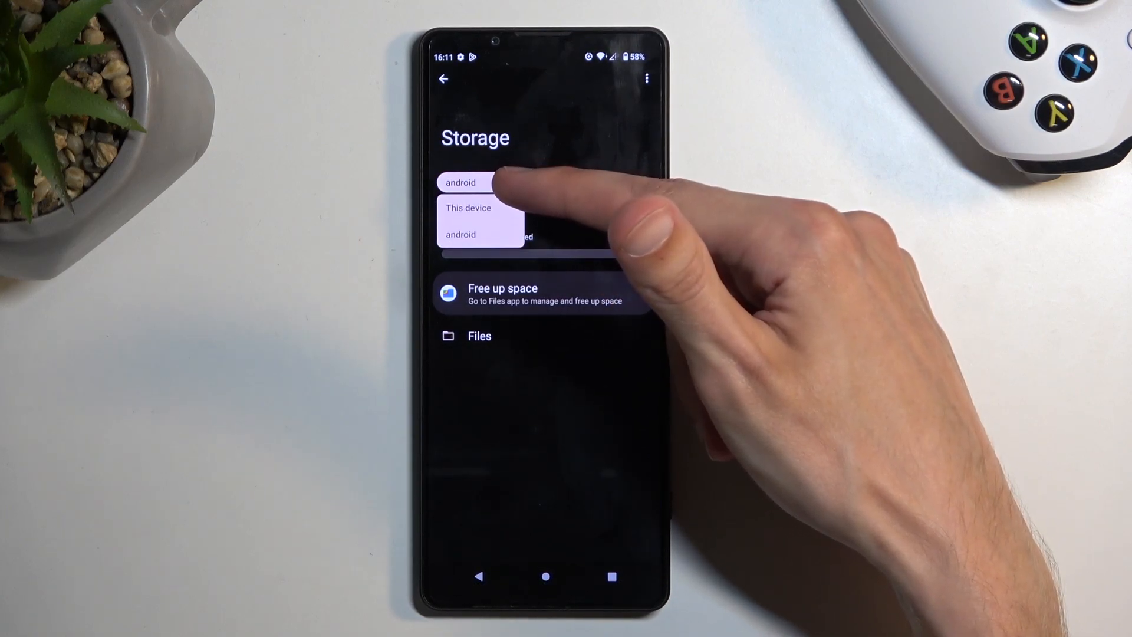
Reach the android SD card's own settings page offering Format and Eject
{"action": "left_click", "coordinate": [464, 181]}
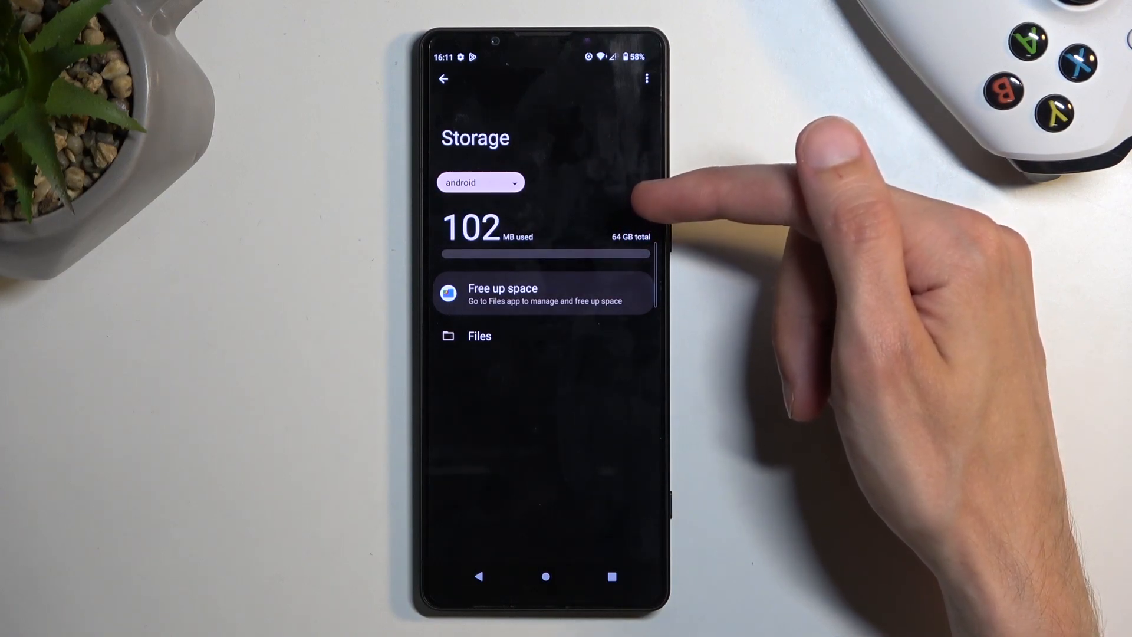
{"action": "mouse_move", "coordinate": [636, 217]}
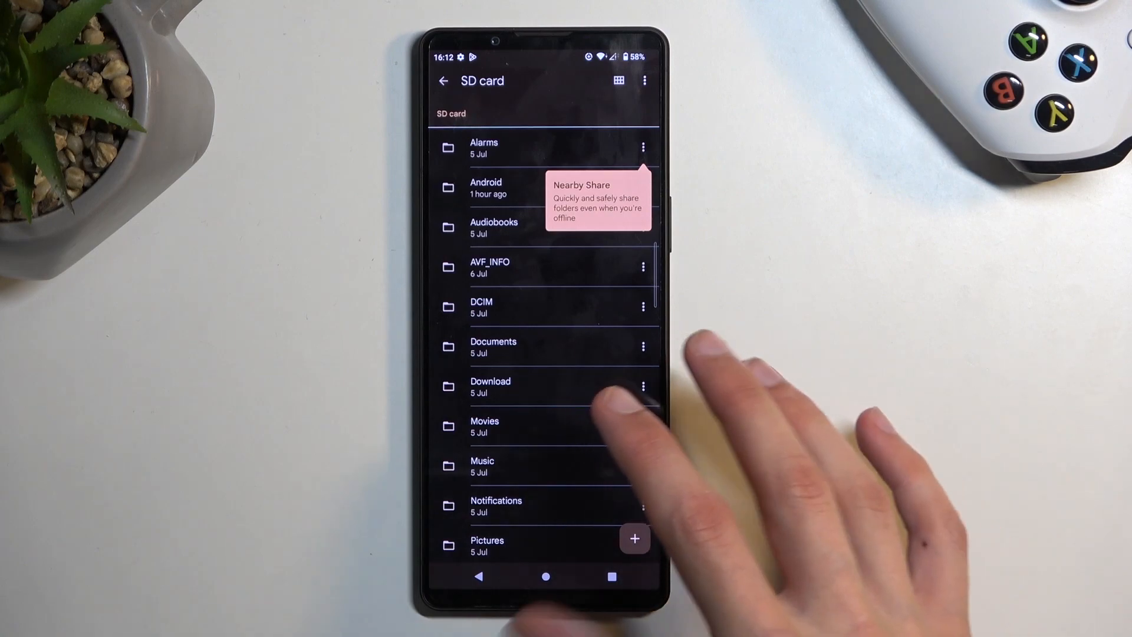
{"action": "left_click", "coordinate": [644, 81]}
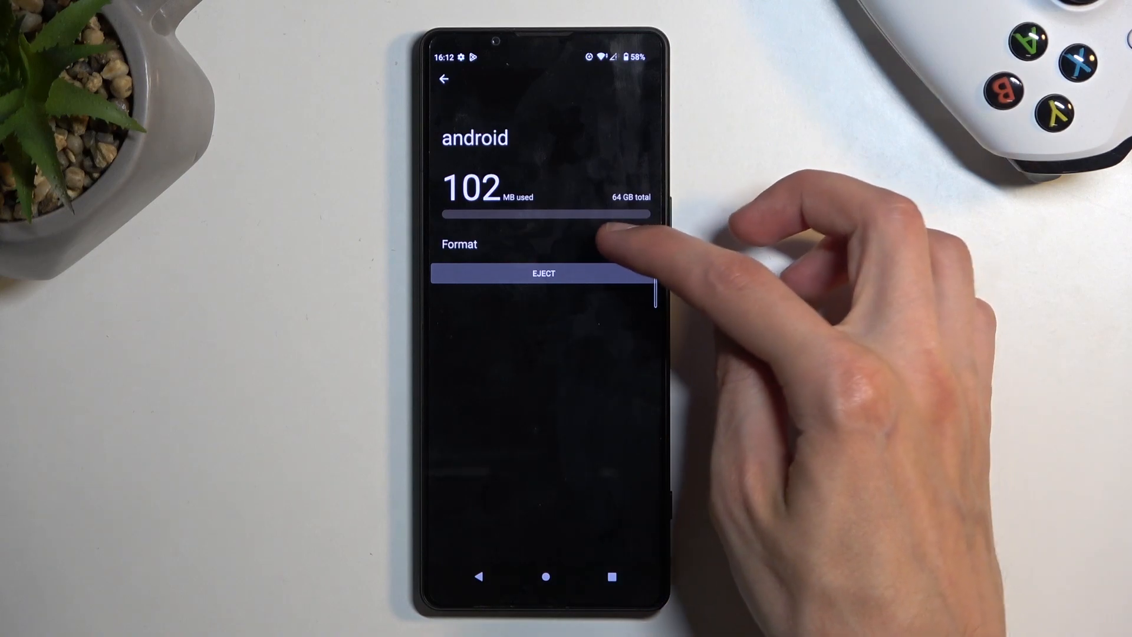
Format the SD card, confirm FORMAT SD CARD, and finish on 'Your SD card is ready to use'
{"action": "left_click", "coordinate": [459, 244]}
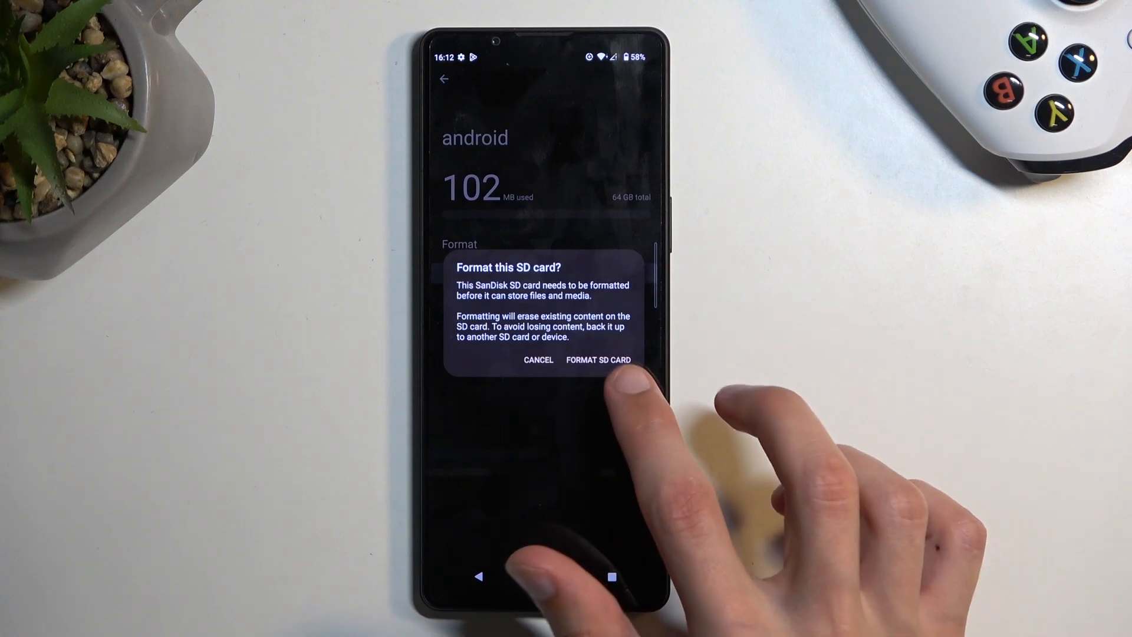
{"action": "left_click", "coordinate": [599, 360]}
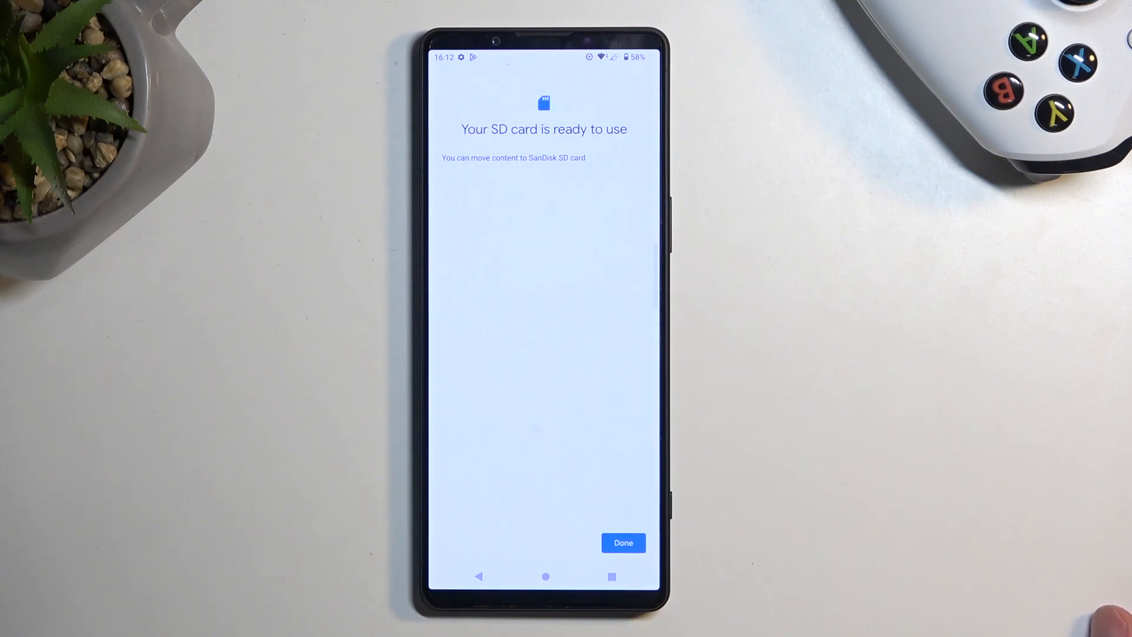
{"action": "left_click", "coordinate": [622, 543]}
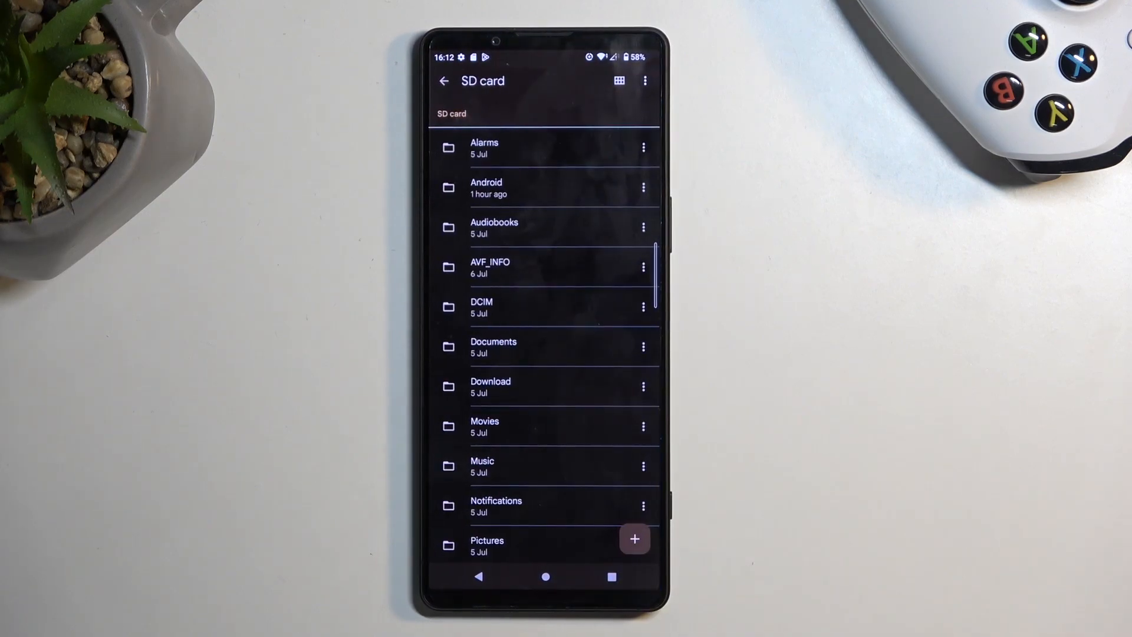